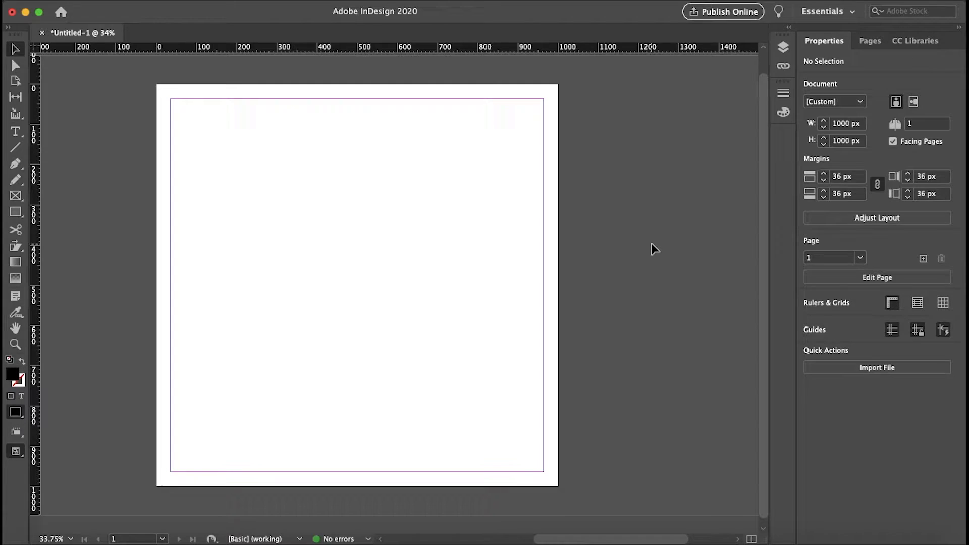
pyautogui.moveTo(37, 198)
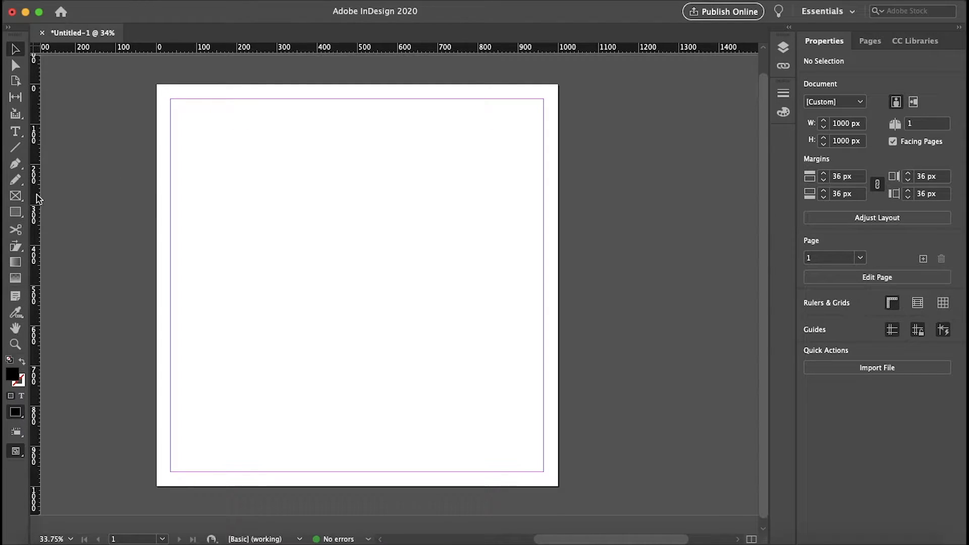
# Draw two half-page rectangles with the Rectangle tool, filling the right one pale yellow.
pyautogui.click(16, 212)
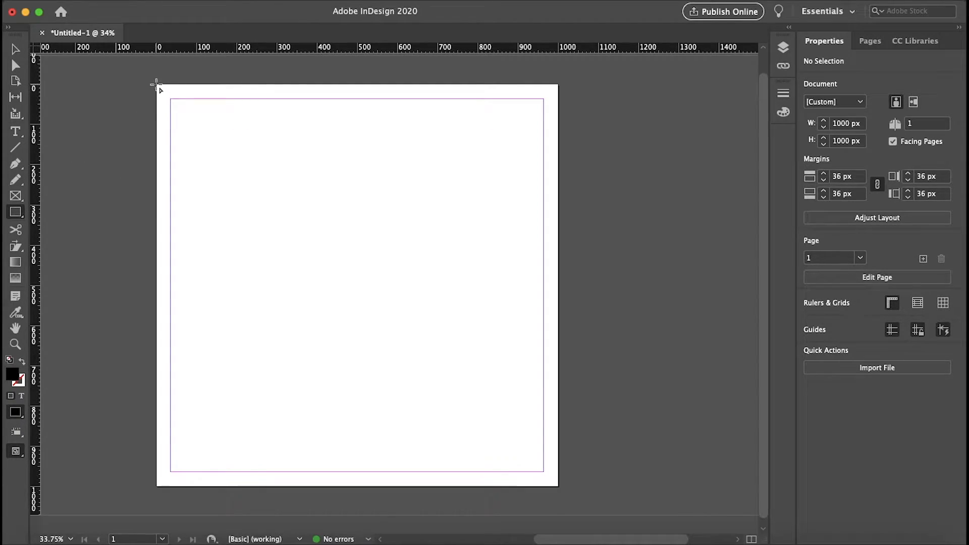
pyautogui.moveTo(156, 83); pyautogui.dragTo(357, 480)
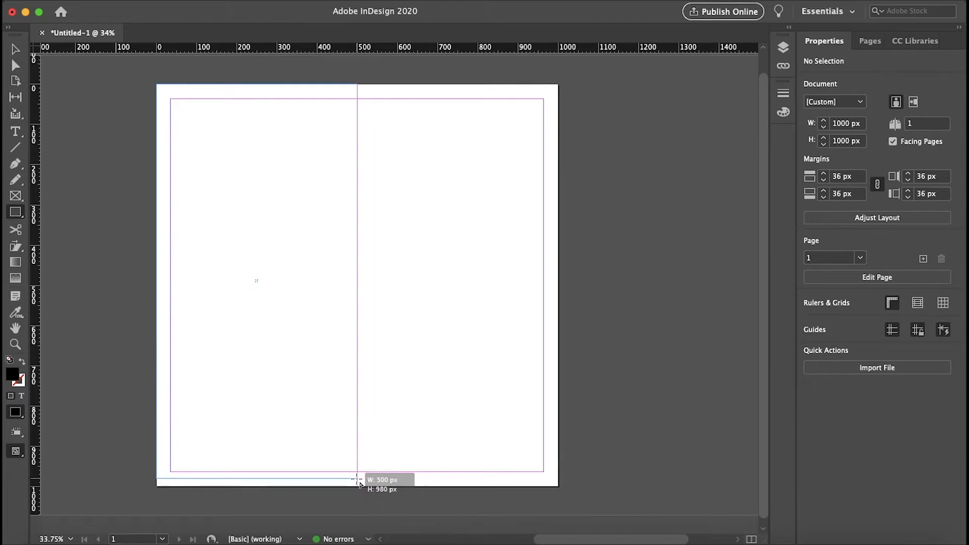
pyautogui.moveTo(157, 85); pyautogui.dragTo(357, 485)
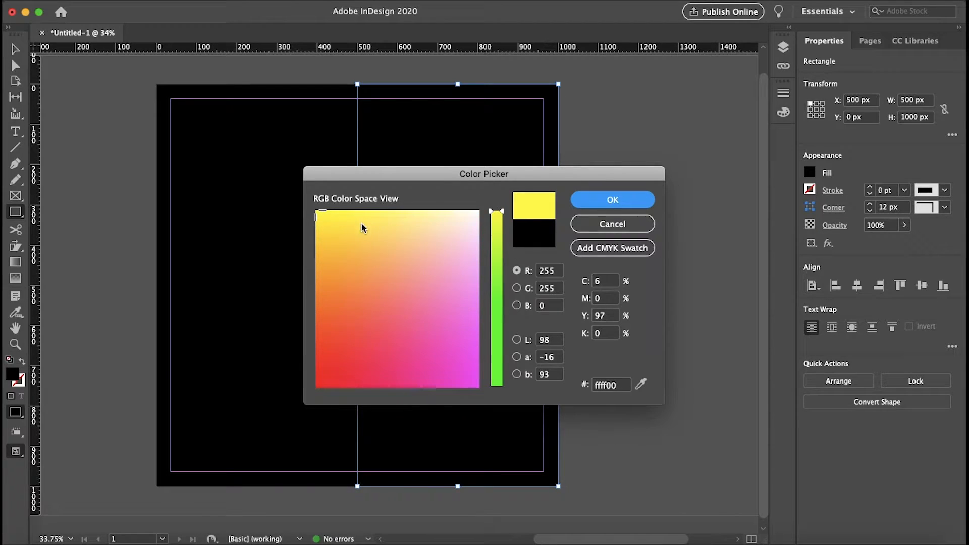
pyautogui.click(388, 237)
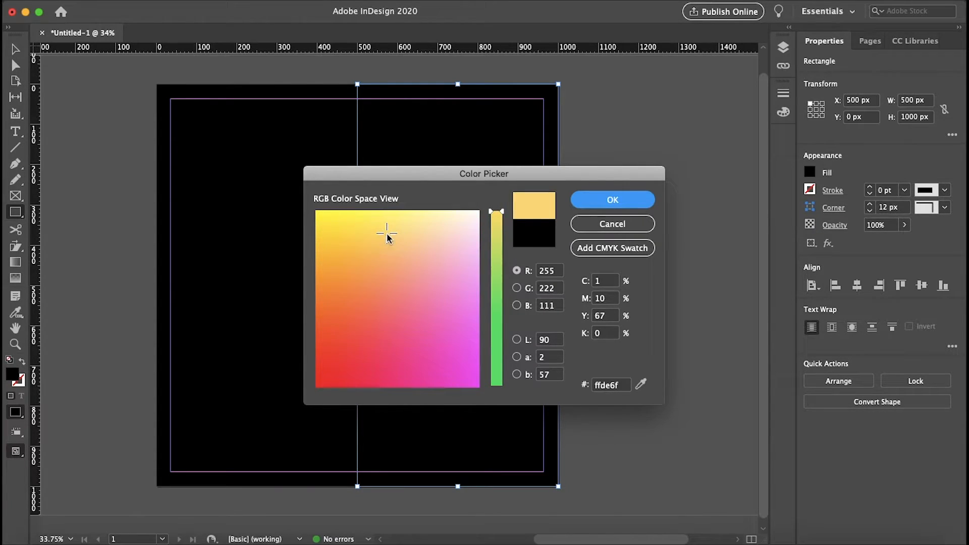
pyautogui.click(612, 199)
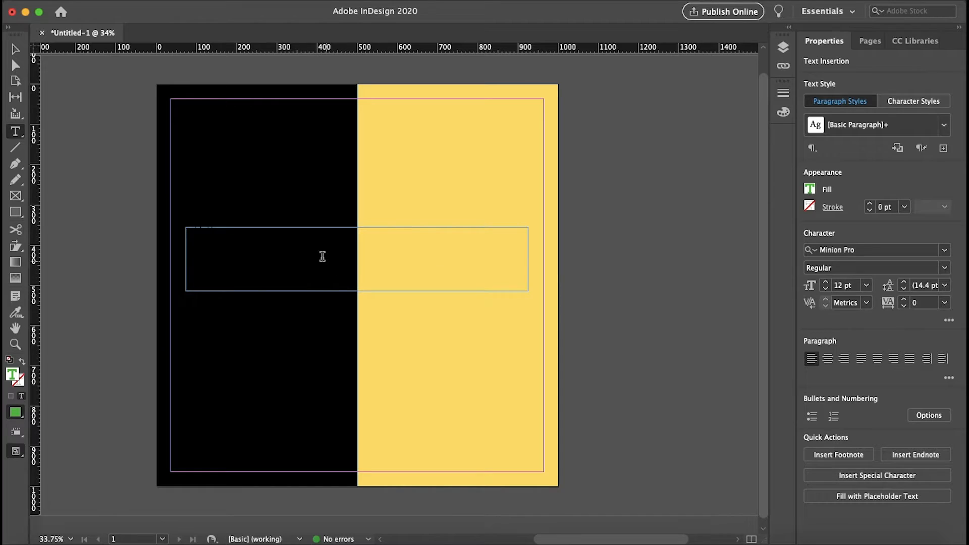
# Enter the headline text in a page-wide frame and enlarge it to 85 pt.
pyautogui.write('0')
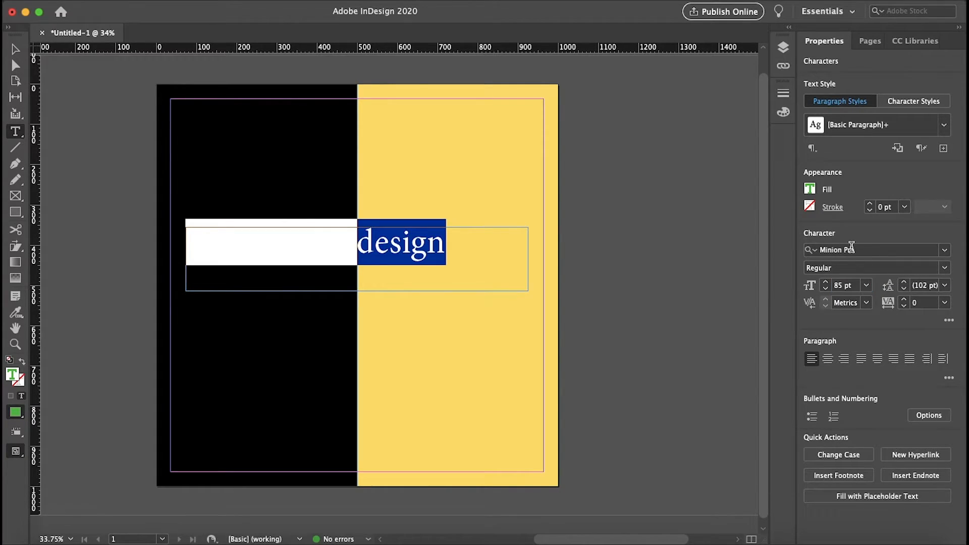
# Change the 85 pt headline's font to Poppins Bold via the Properties font field.
pyautogui.click(872, 250)
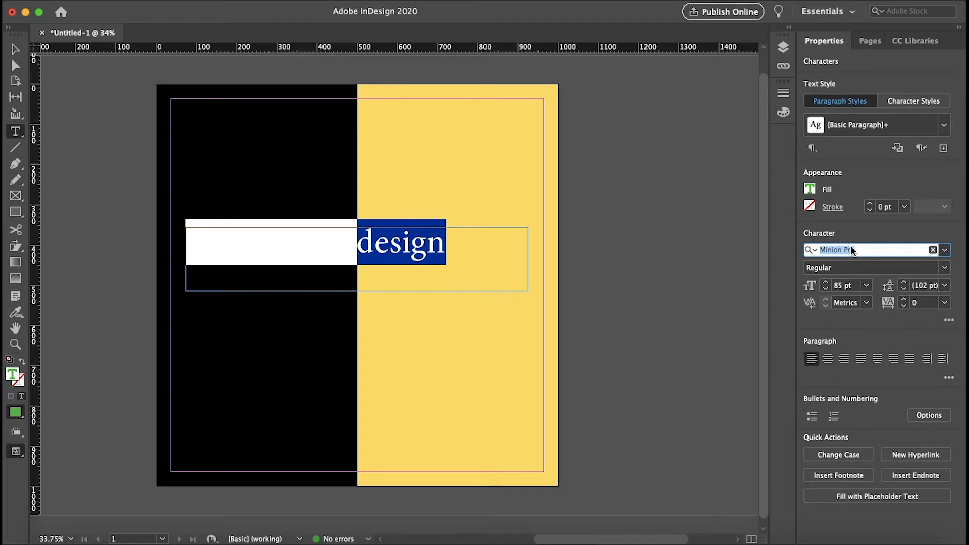
pyautogui.write('popp')
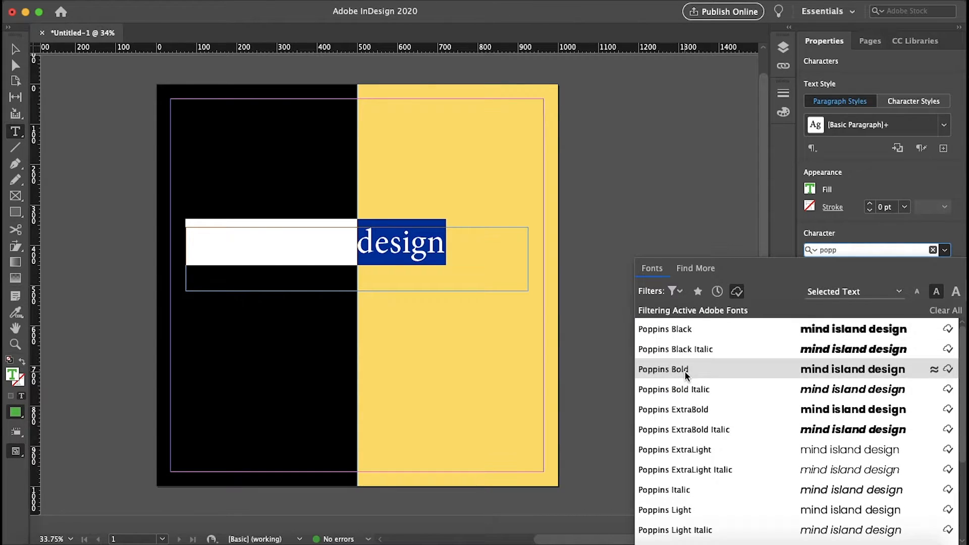
pyautogui.click(664, 369)
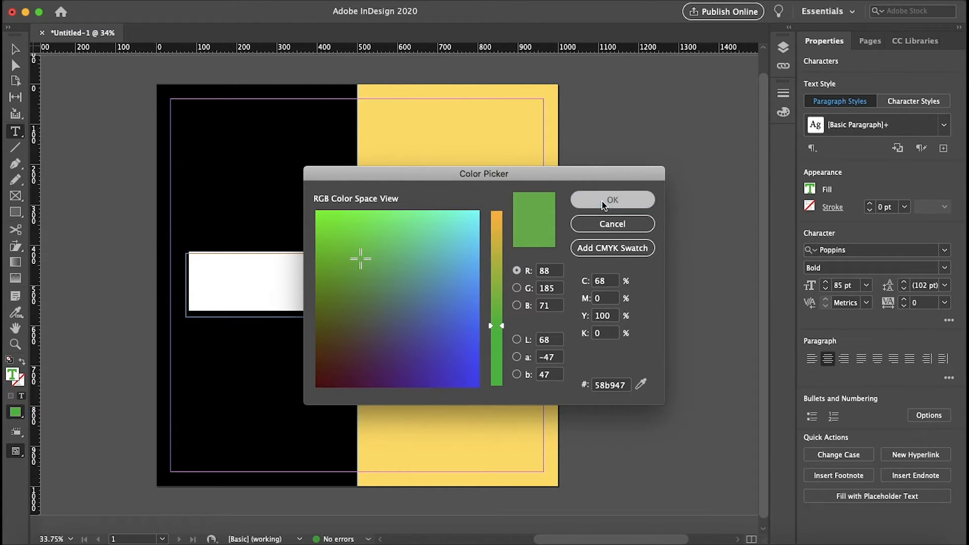
# Centre the headline and colour it green #58b947.
pyautogui.click(611, 200)
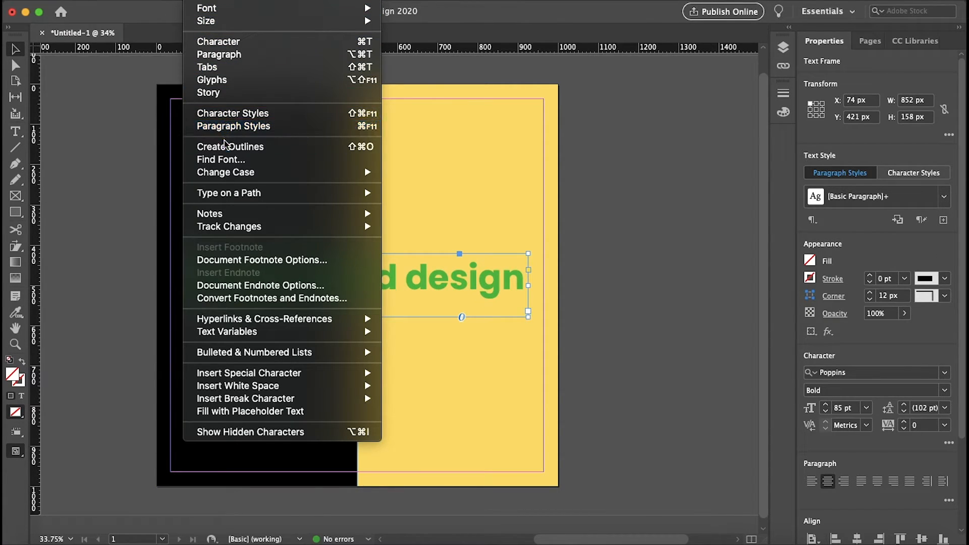
# Convert the green 'mind island design' headline to outlines with Create Outlines.
pyautogui.click(230, 147)
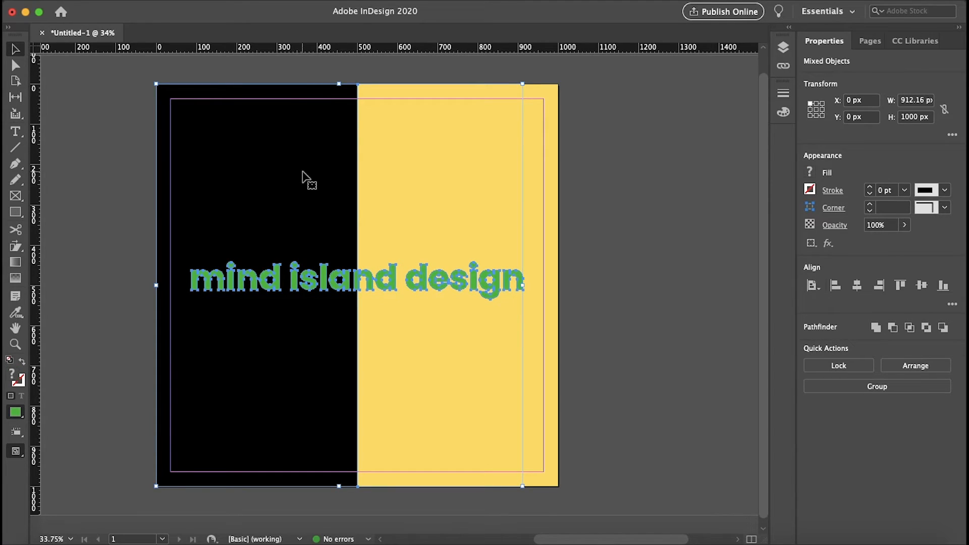
pyautogui.moveTo(259, 54)
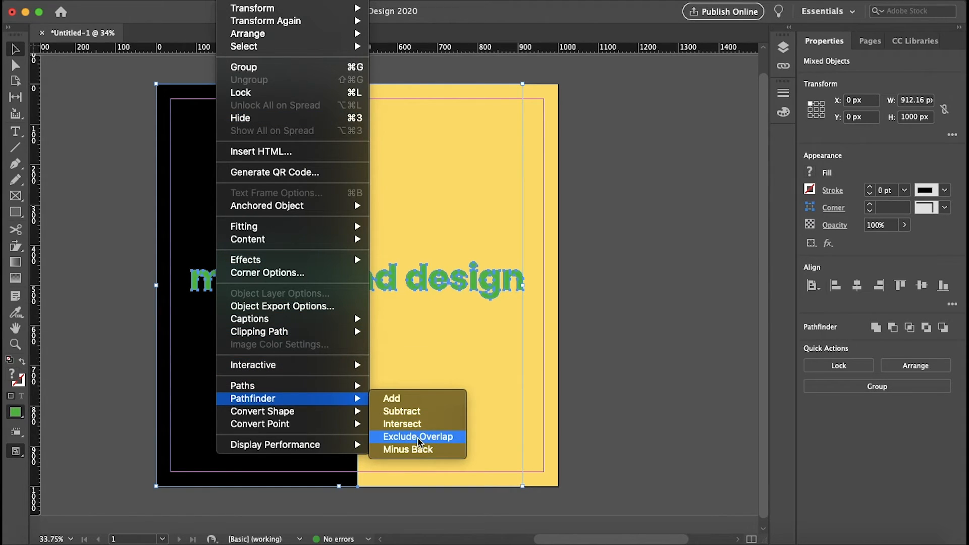
# Apply Pathfinder Exclude Overlap so the headline is knocked out white on the left block.
pyautogui.click(419, 437)
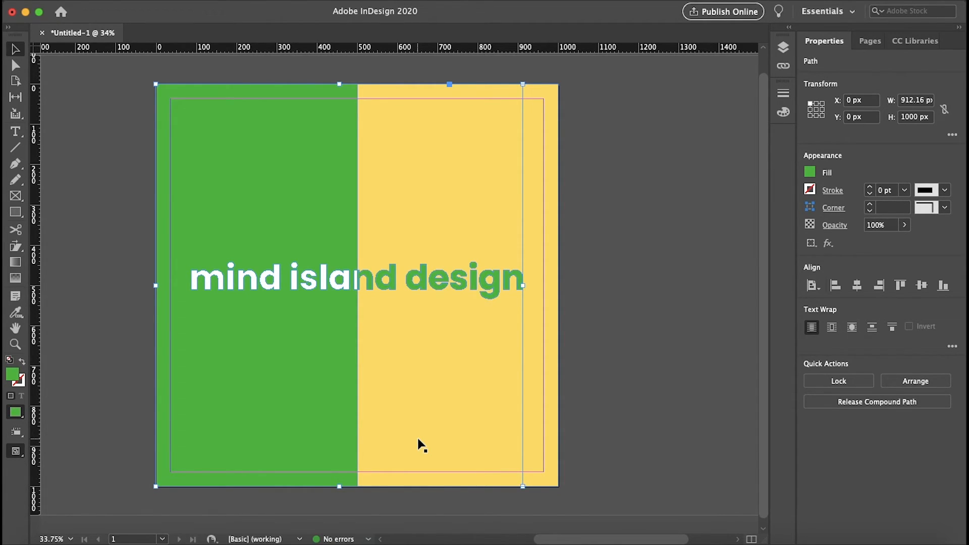
pyautogui.moveTo(303, 185)
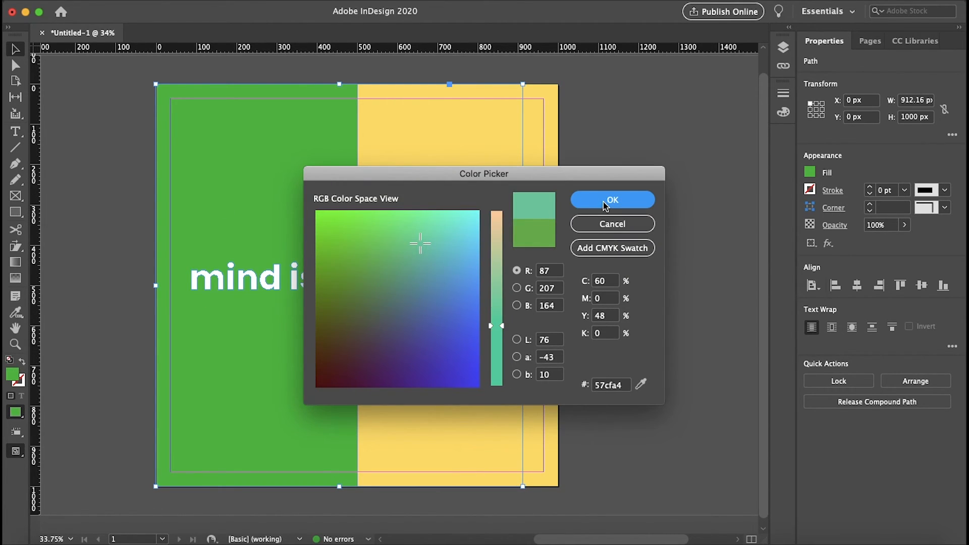
# Change the left block and right-side letters from green to teal #57cfa4.
pyautogui.click(612, 200)
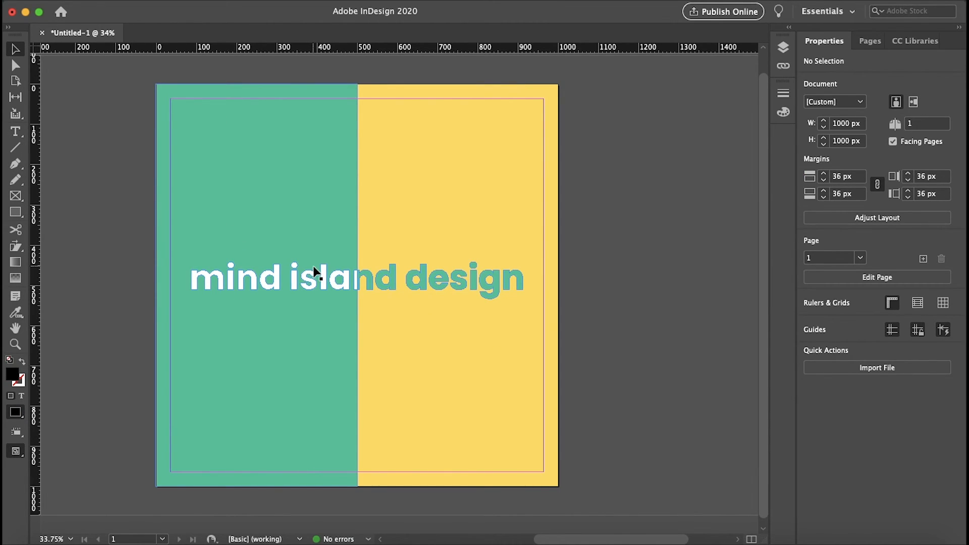
pyautogui.moveTo(179, 242)
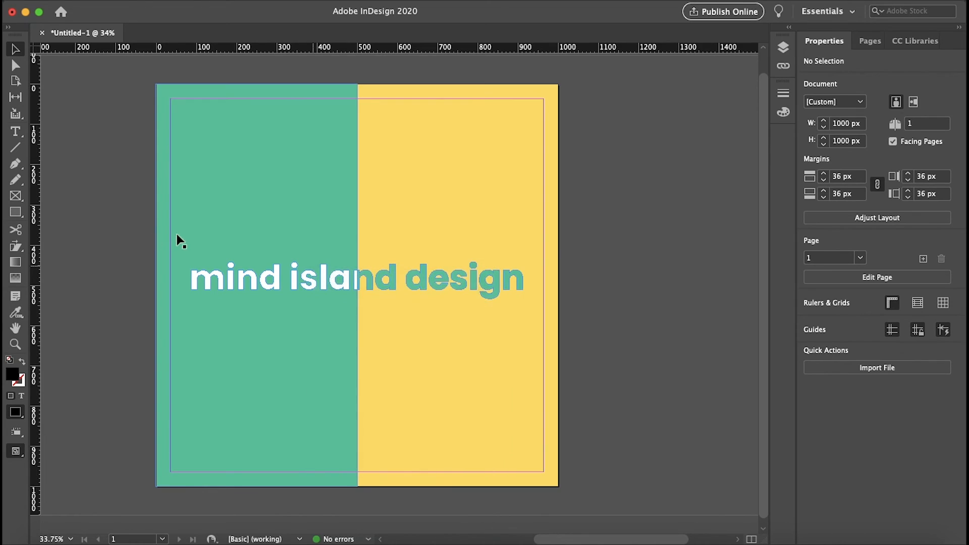
pyautogui.moveTo(397, 314)
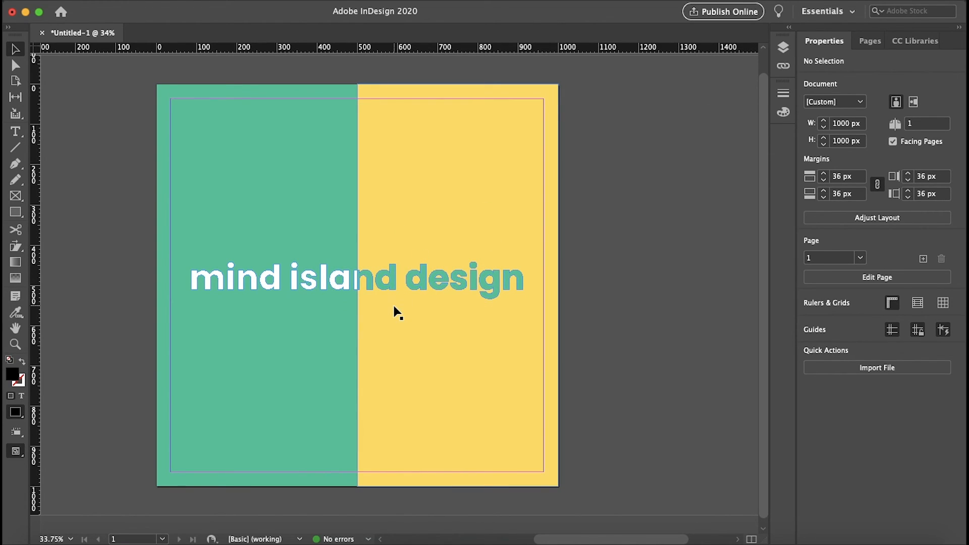